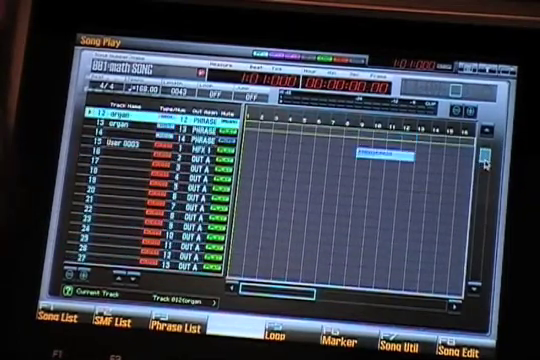
Scroll the page and open the Studio Play mixer showing the sixteen internal parts.
{"action": "scroll", "scroll_direction": "down", "scroll_amount": 3}
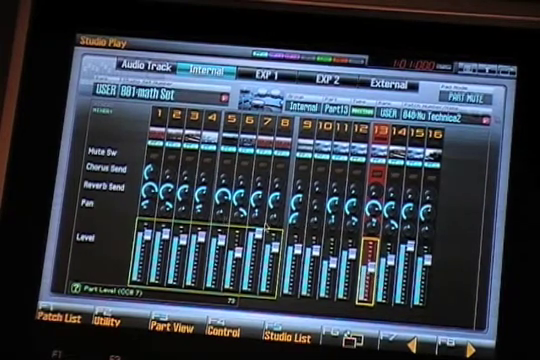
{"action": "left_click", "coordinate": [146, 60]}
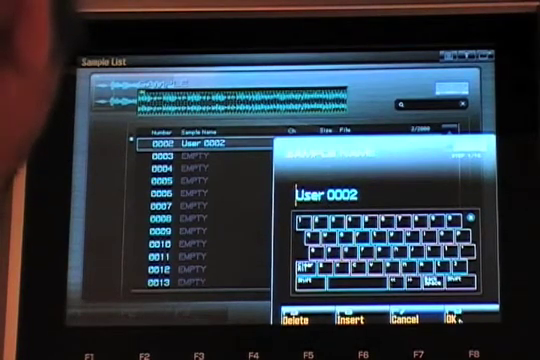
Accept the name User 0002 and confirm saving the stereo mixdown sample.
{"action": "left_click", "coordinate": [454, 318]}
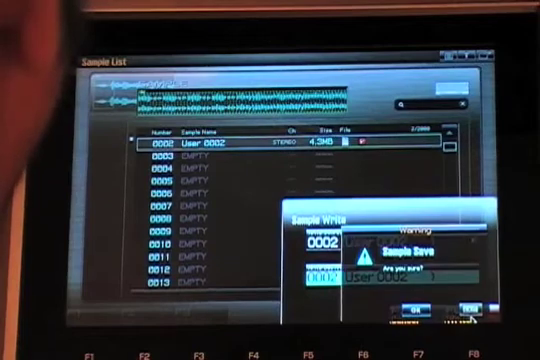
{"action": "left_click", "coordinate": [417, 305]}
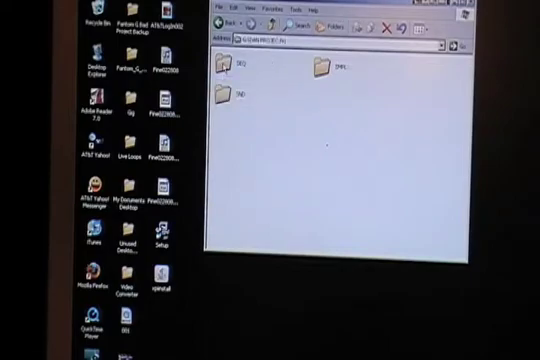
{"action": "mouse_move", "coordinate": [322, 70]}
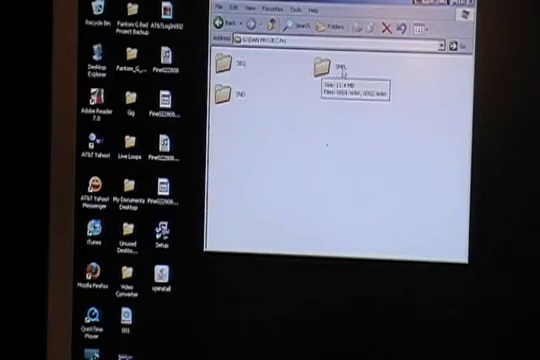